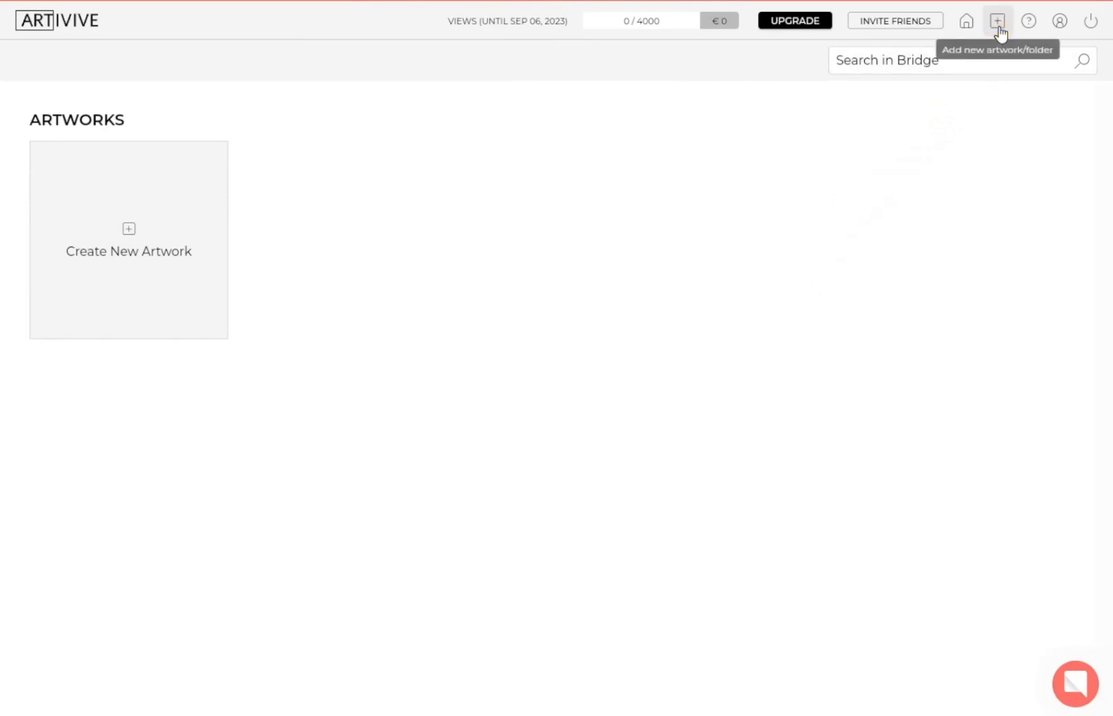
Add a new artwork using the moonlit lake image as the recognition picture.
click(996, 20)
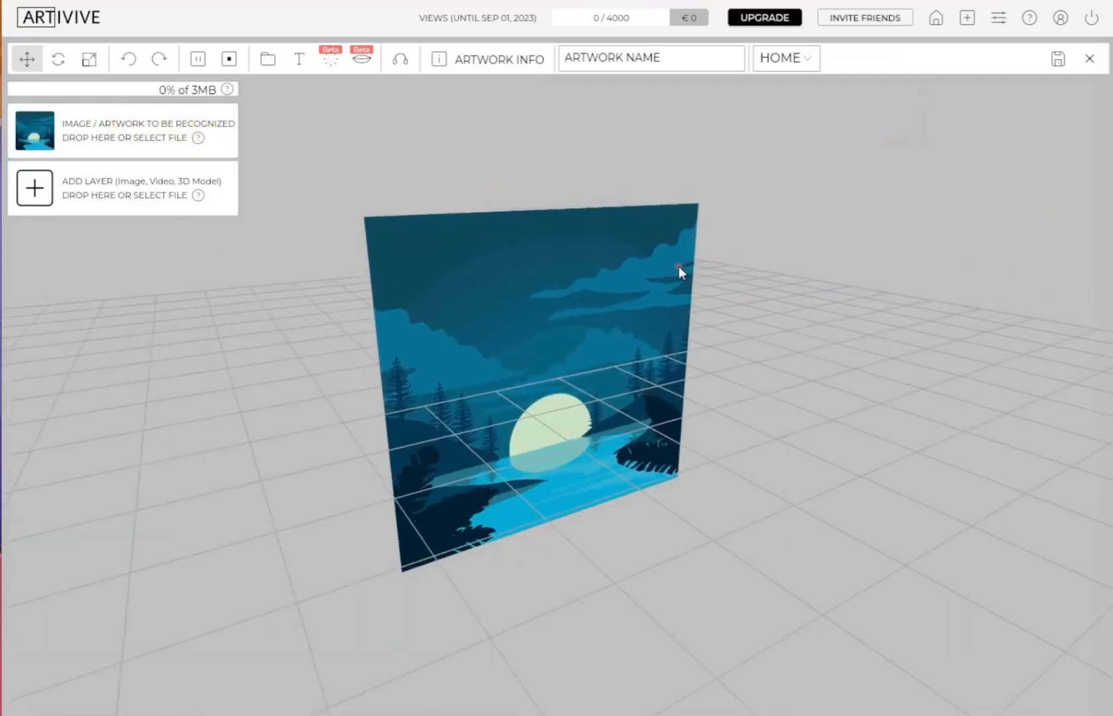
Add a Sparkles effect layer, the wood log 3D model, and a second effect layer.
click(329, 59)
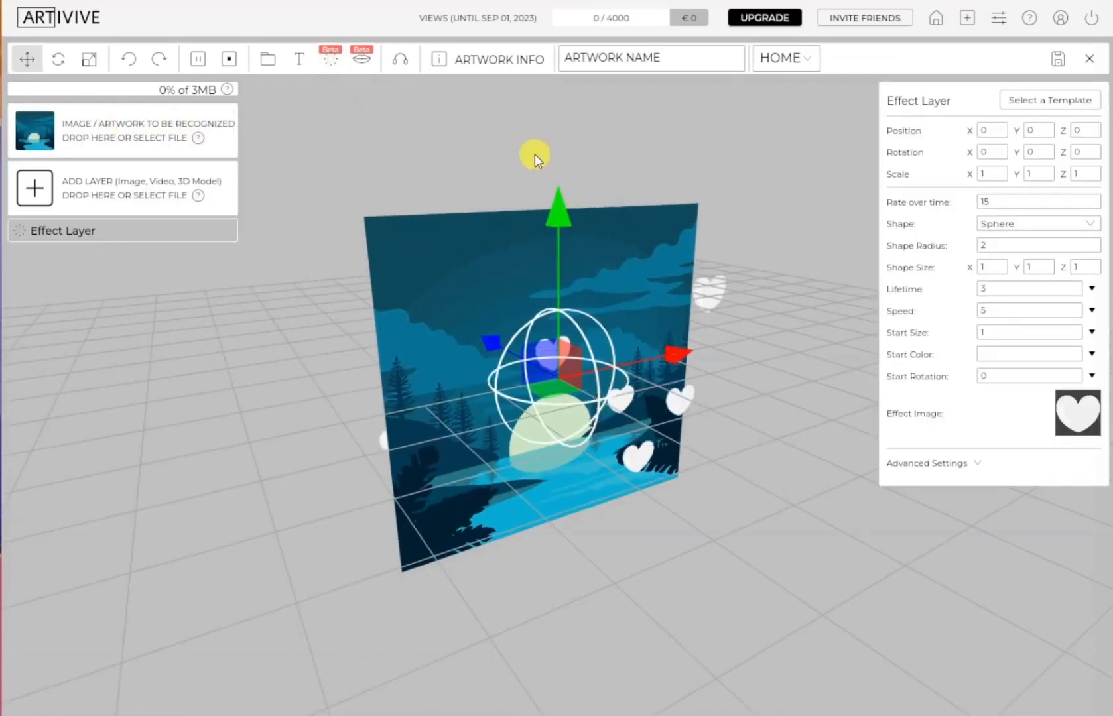
mouse_move(1049, 99)
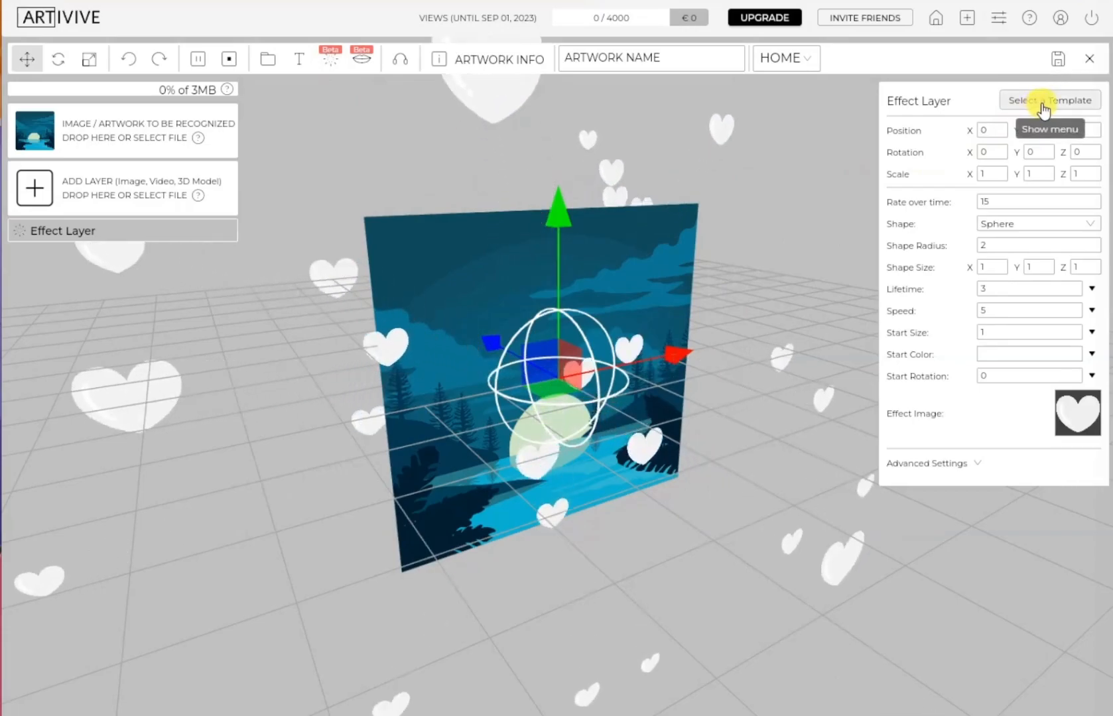
click(1049, 100)
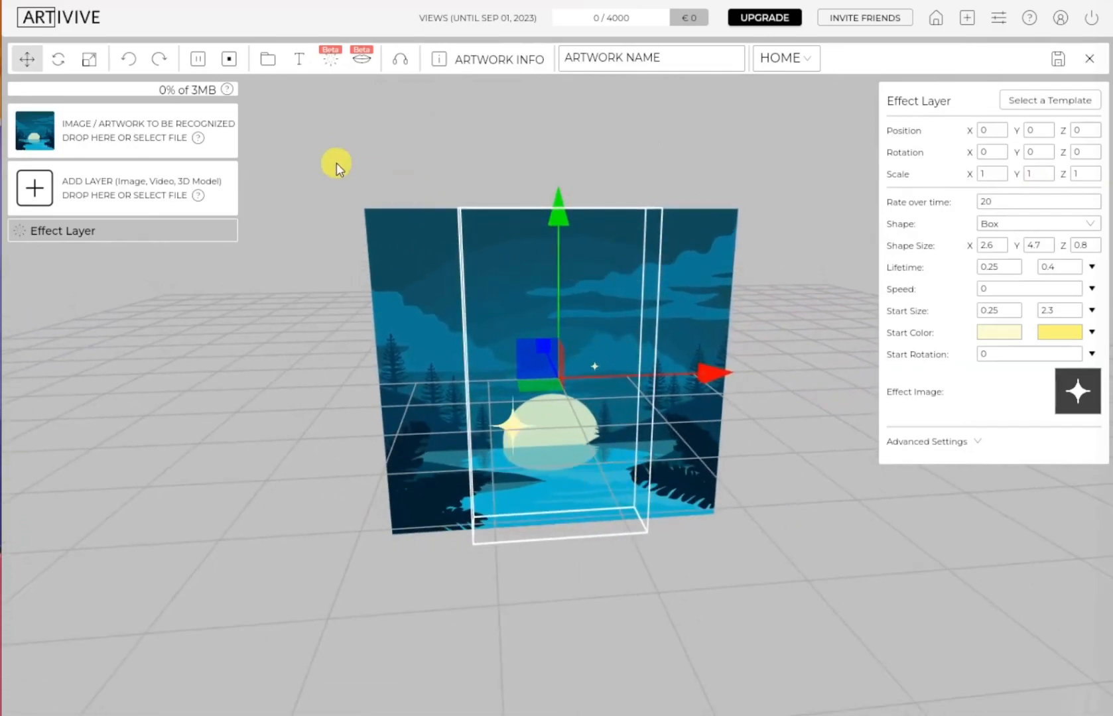
click(59, 58)
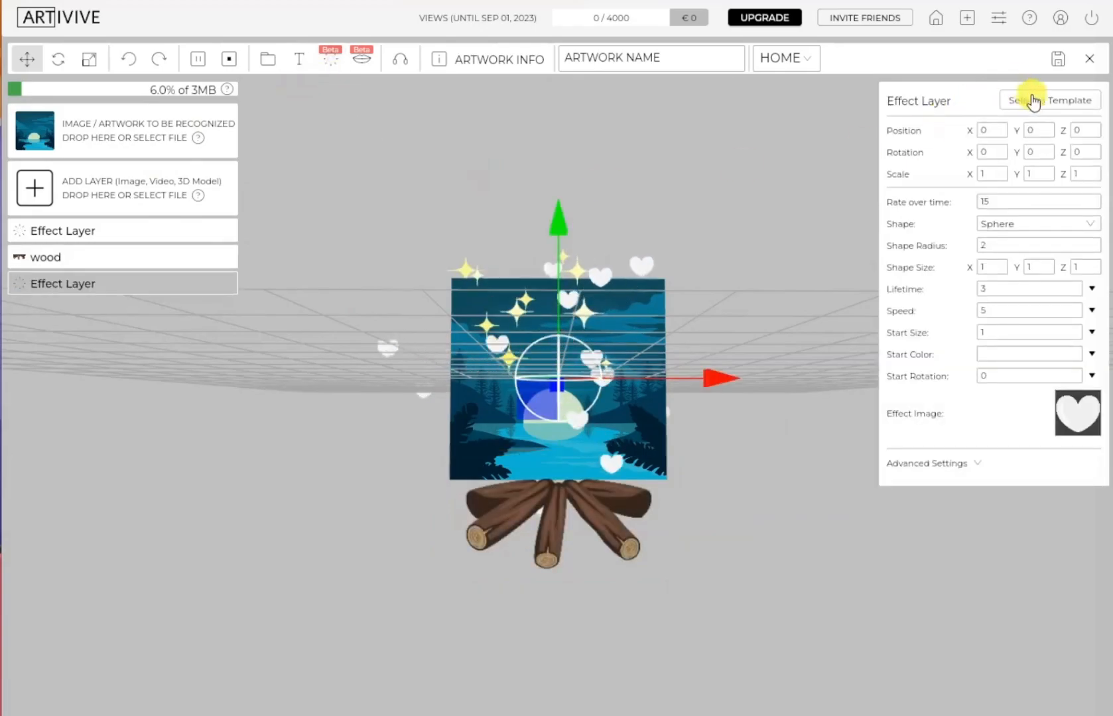
Apply the Fire template to the new layer and seat it on the logs at scale 0.84.
click(1050, 99)
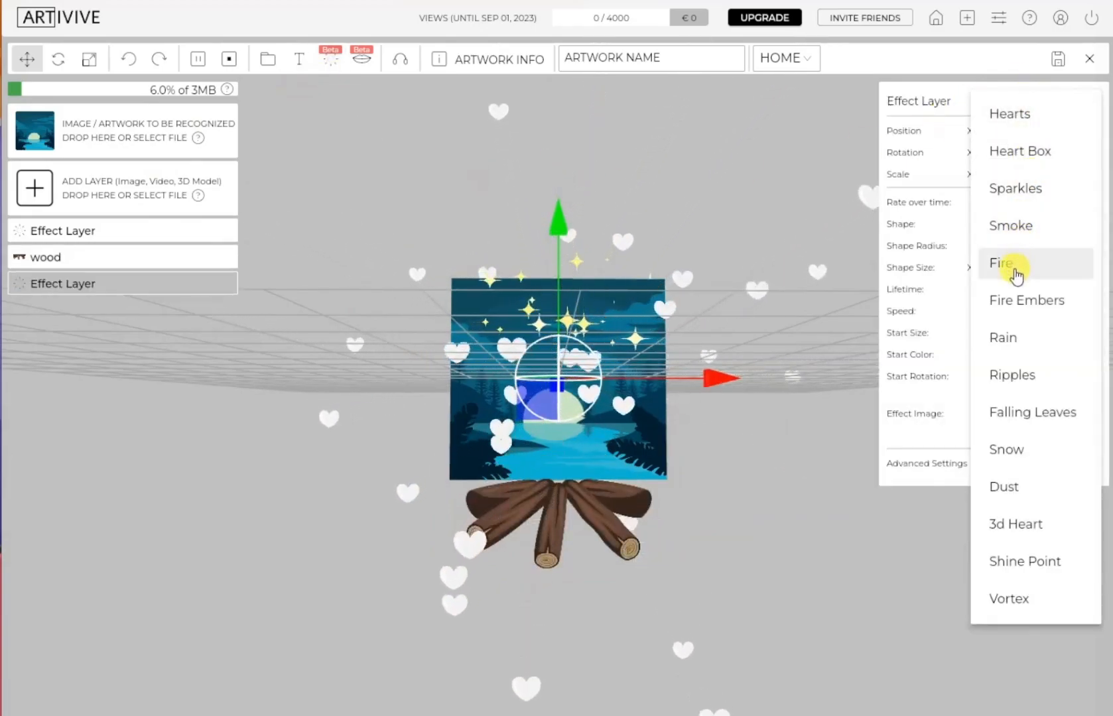
click(1002, 264)
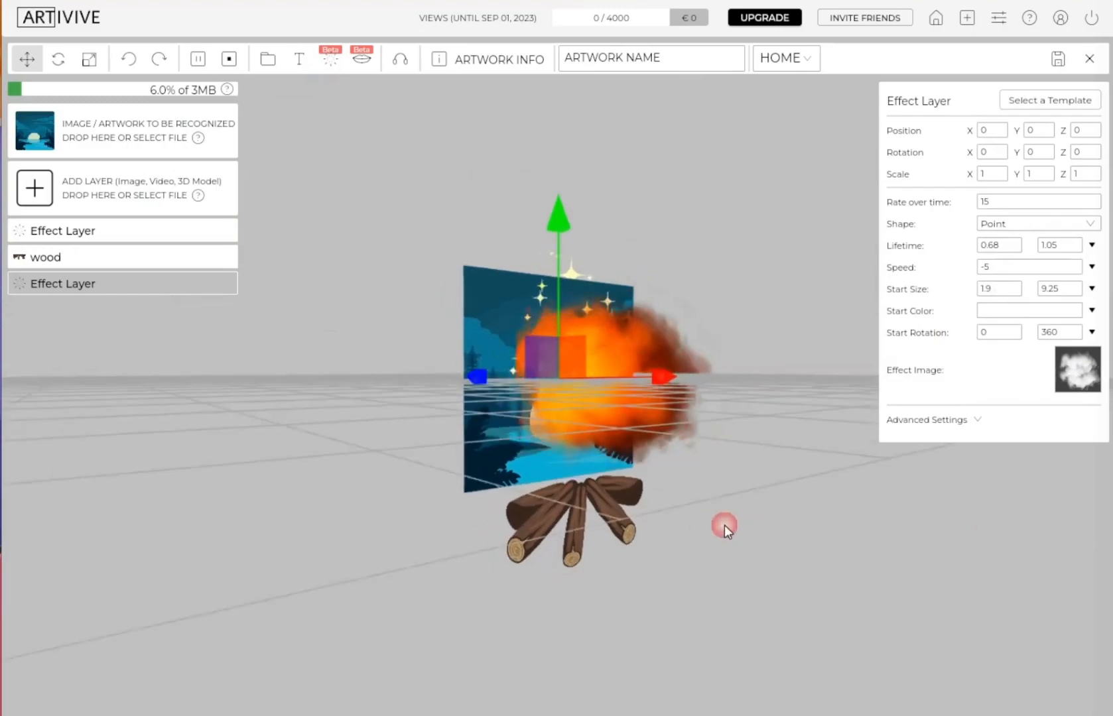
click(121, 257)
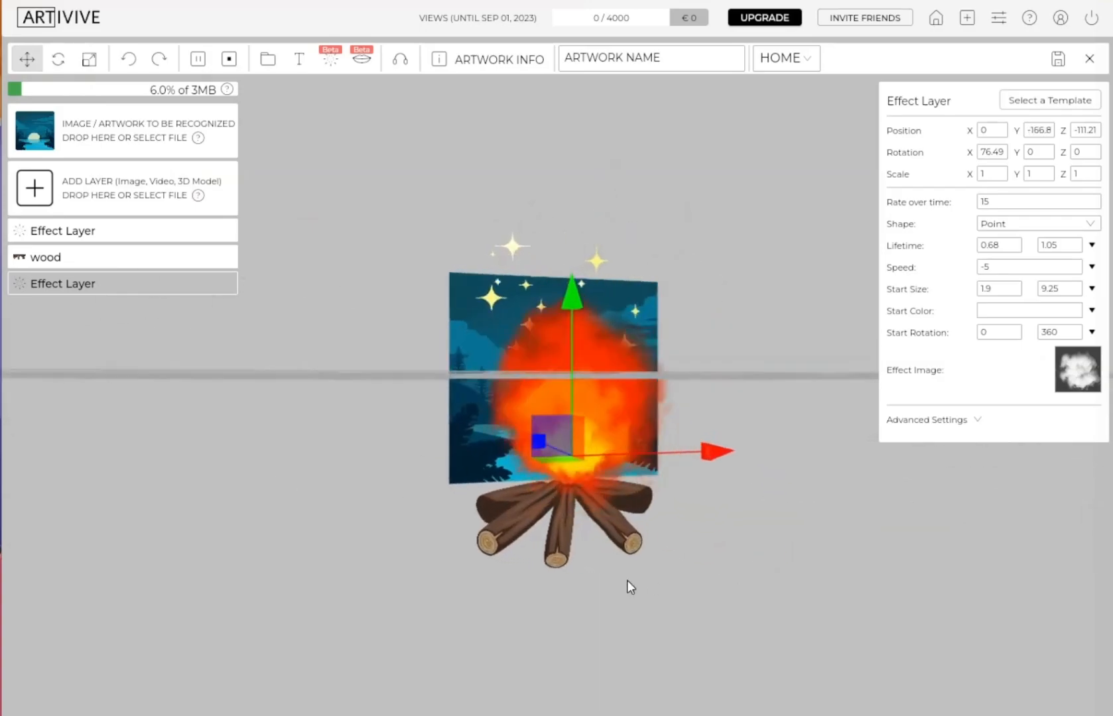
click(90, 59)
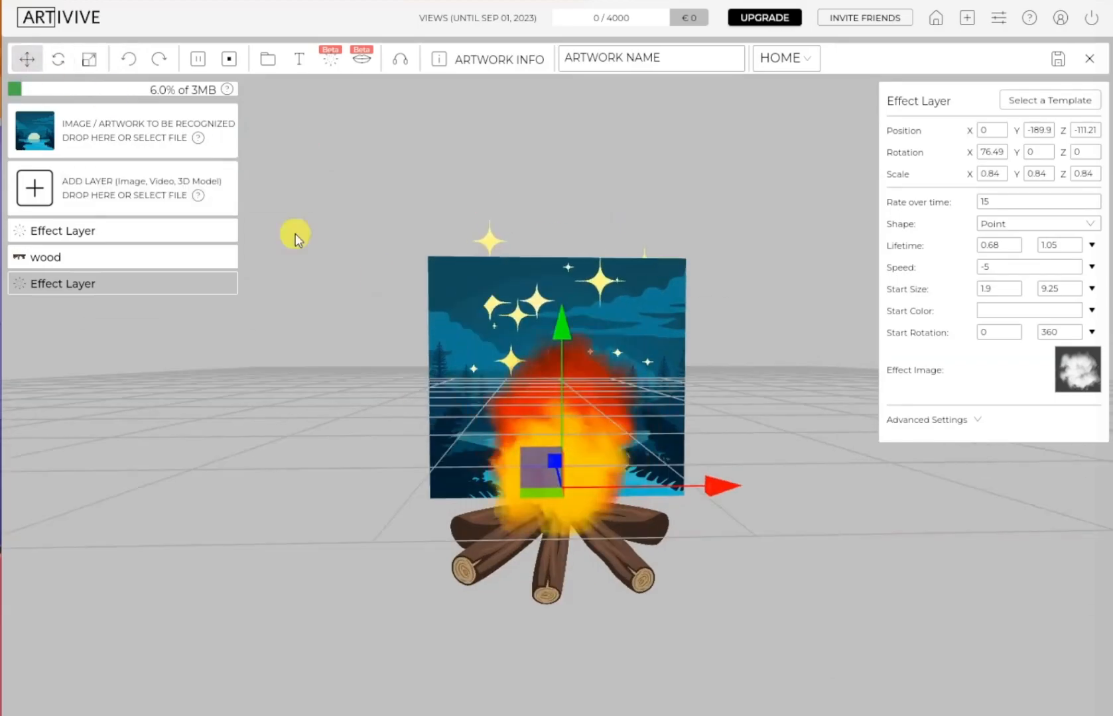
Add a Fire Embers effect layer over the logs, then start a fourth effect layer.
click(1049, 100)
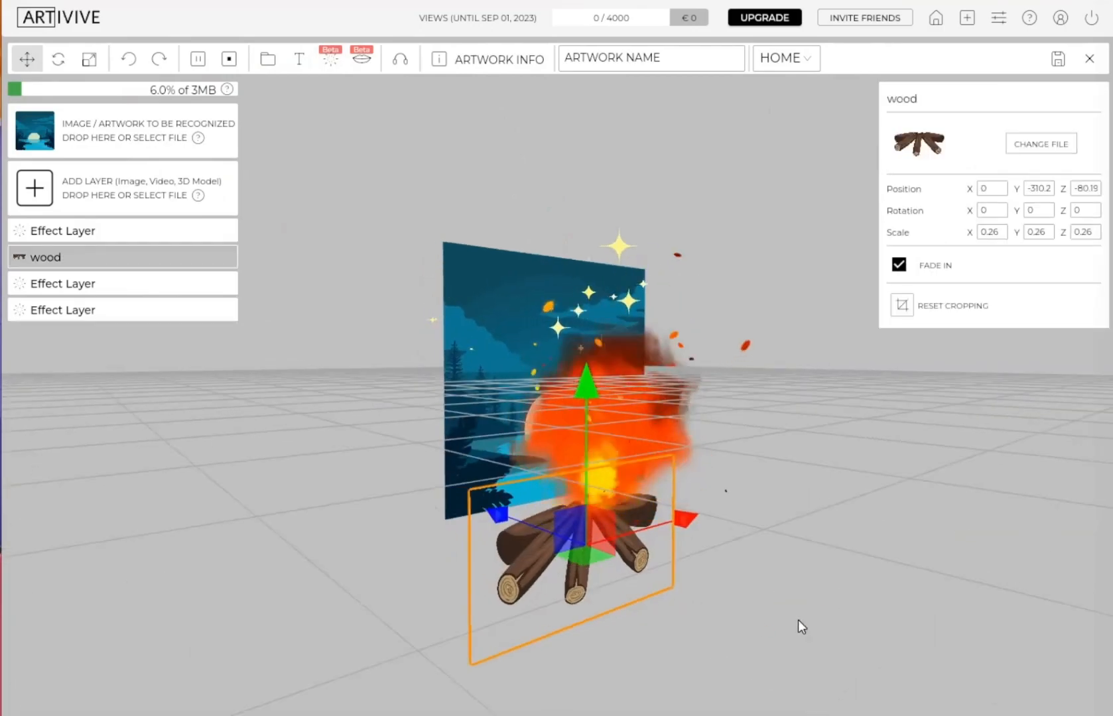
click(121, 310)
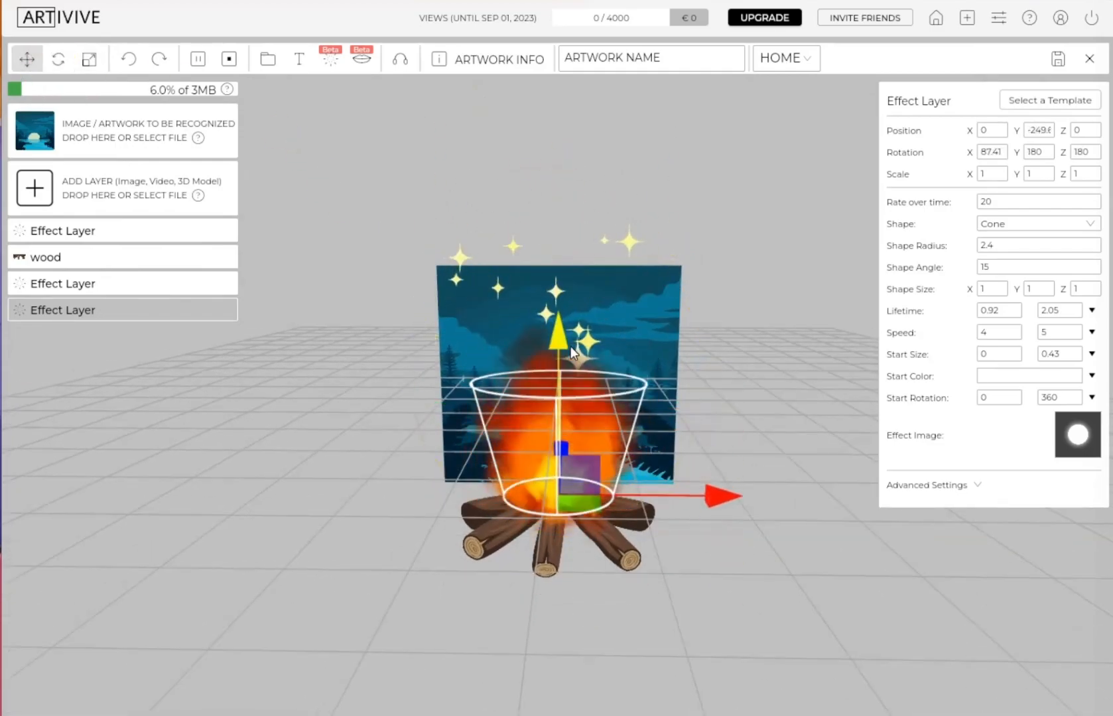
click(90, 59)
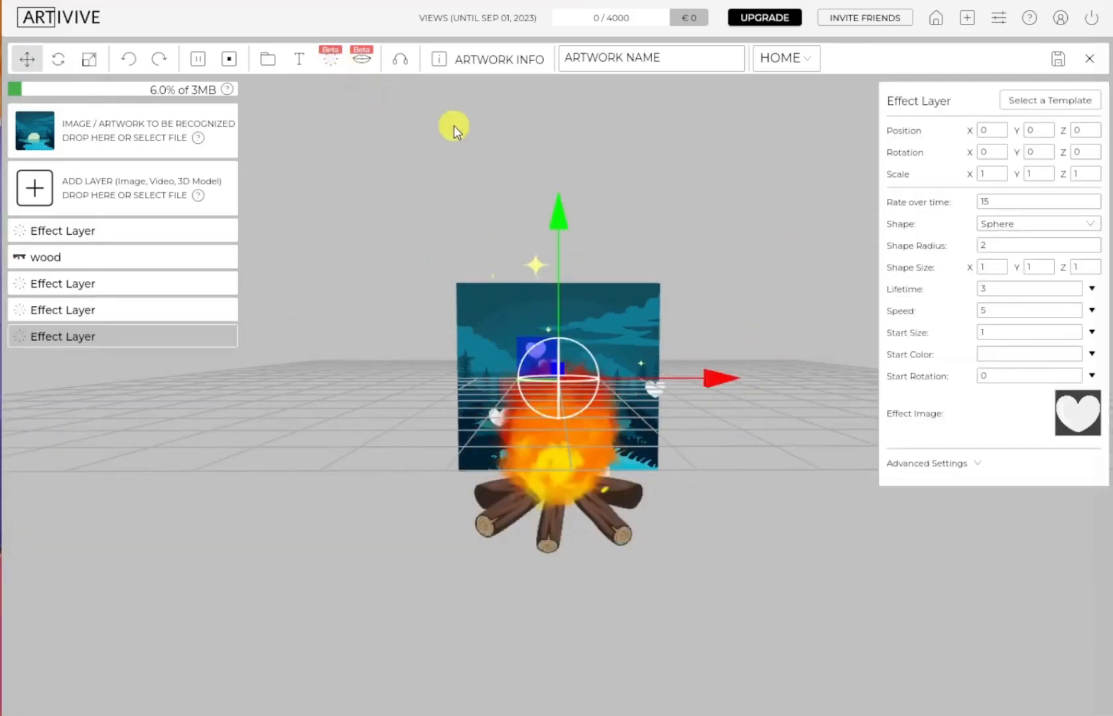
Apply a cloud template, enlarge it above the image's top edge, and add a fifth layer.
click(1049, 99)
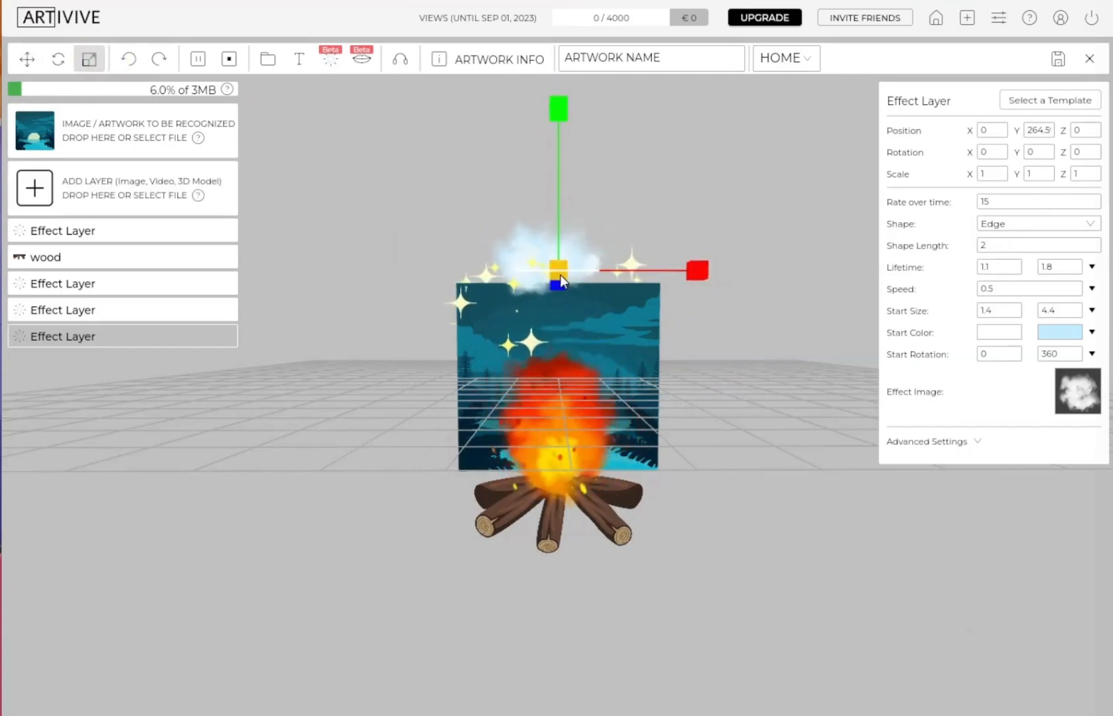
click(26, 59)
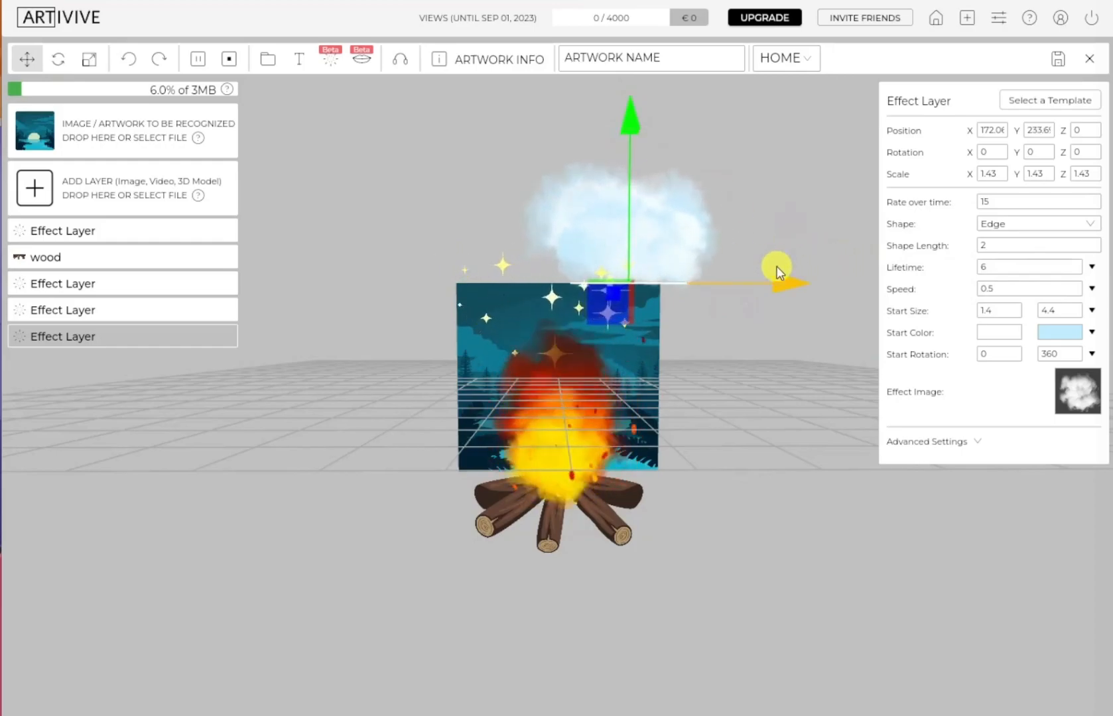
click(122, 362)
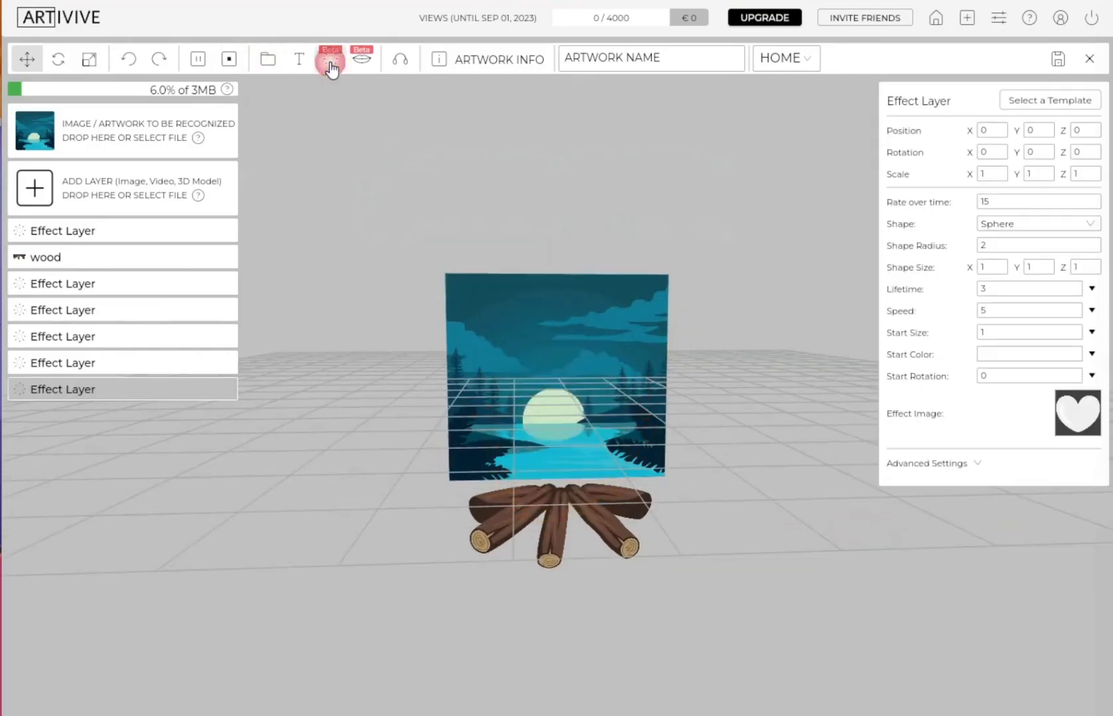
Add another default particle effect layer and expand its Advanced Settings.
click(1049, 100)
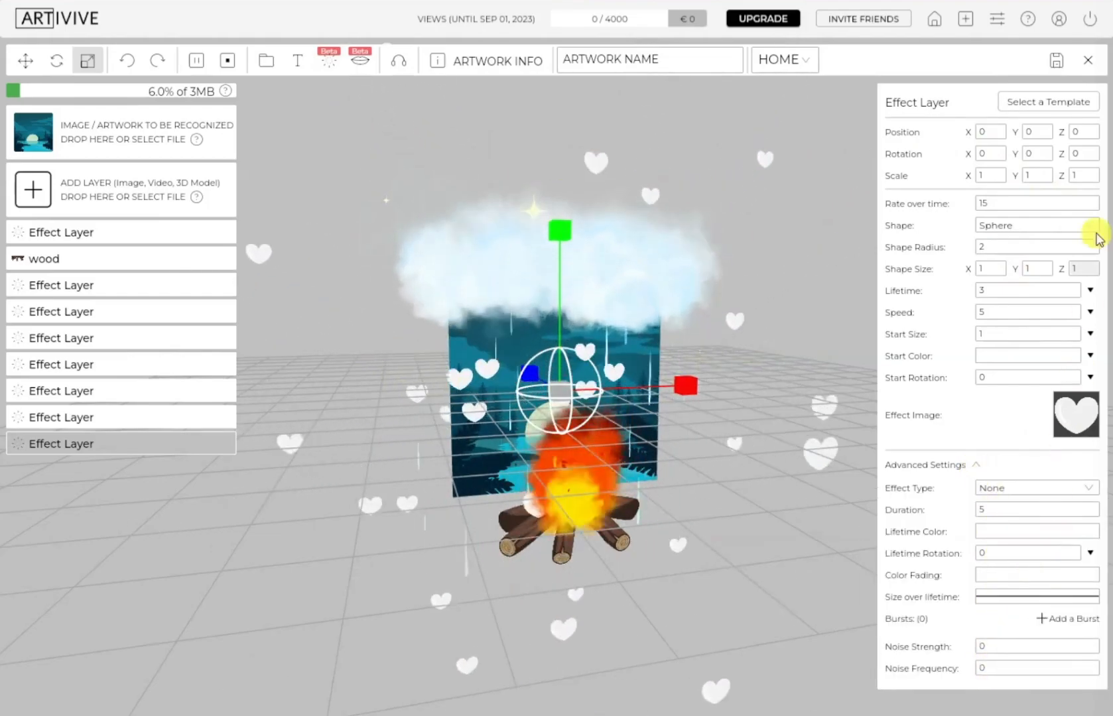
Keep the Sphere emitter shape and set Start Rotation to Between 2 Values.
click(1035, 225)
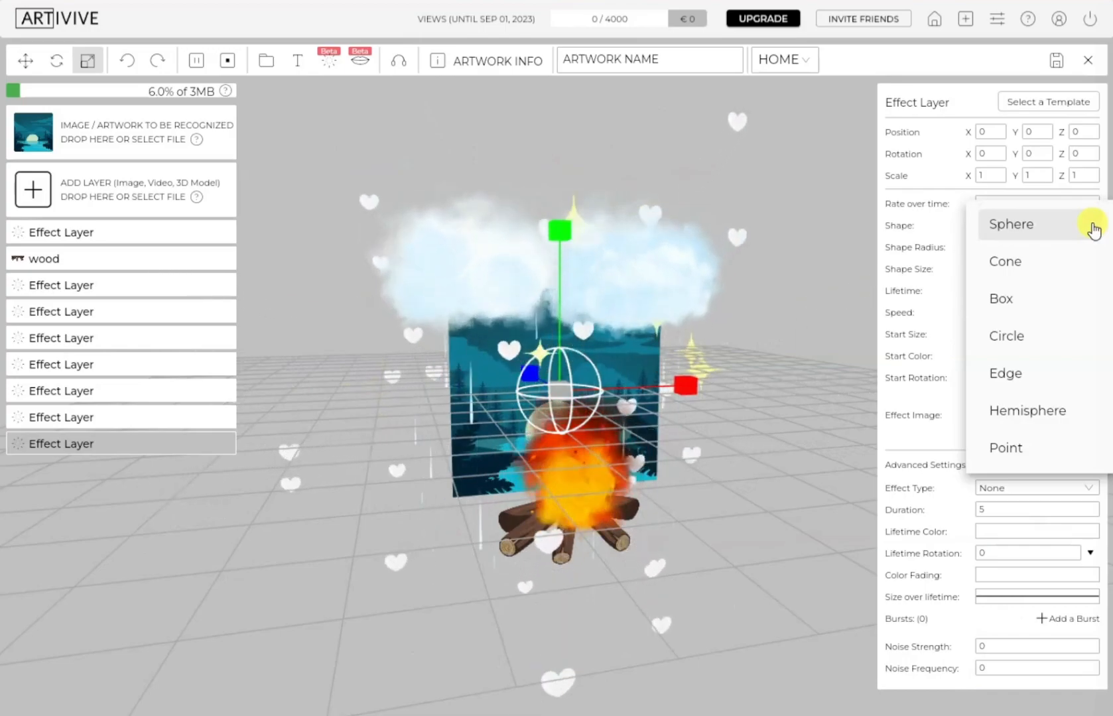
click(1012, 224)
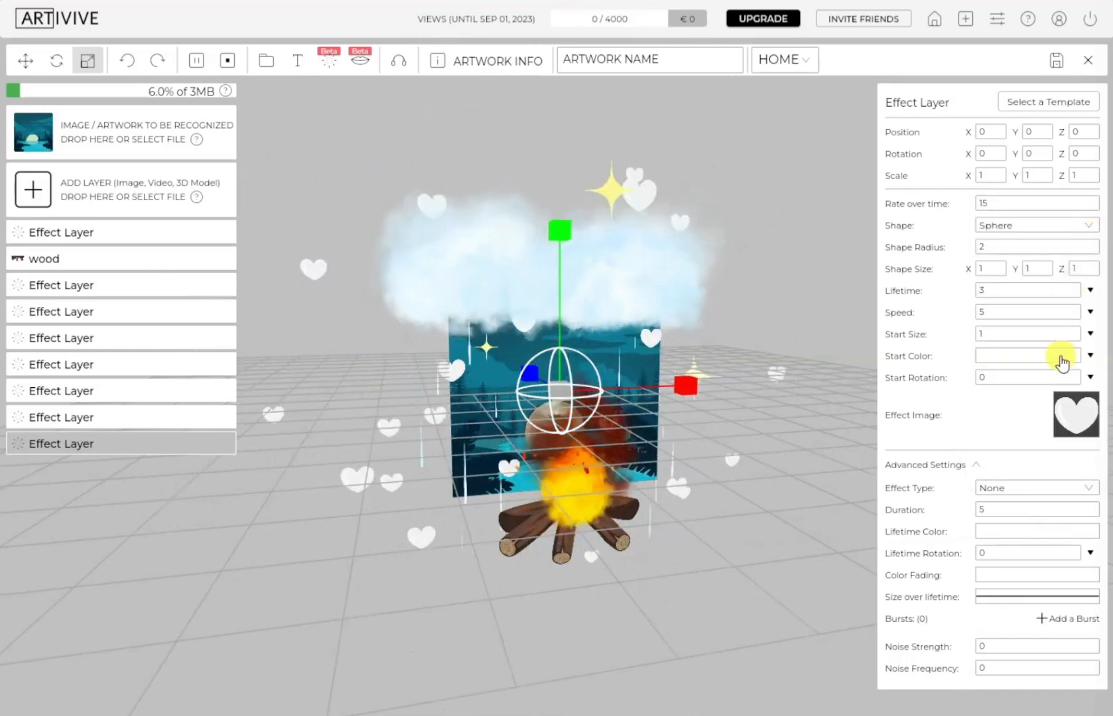
click(1091, 377)
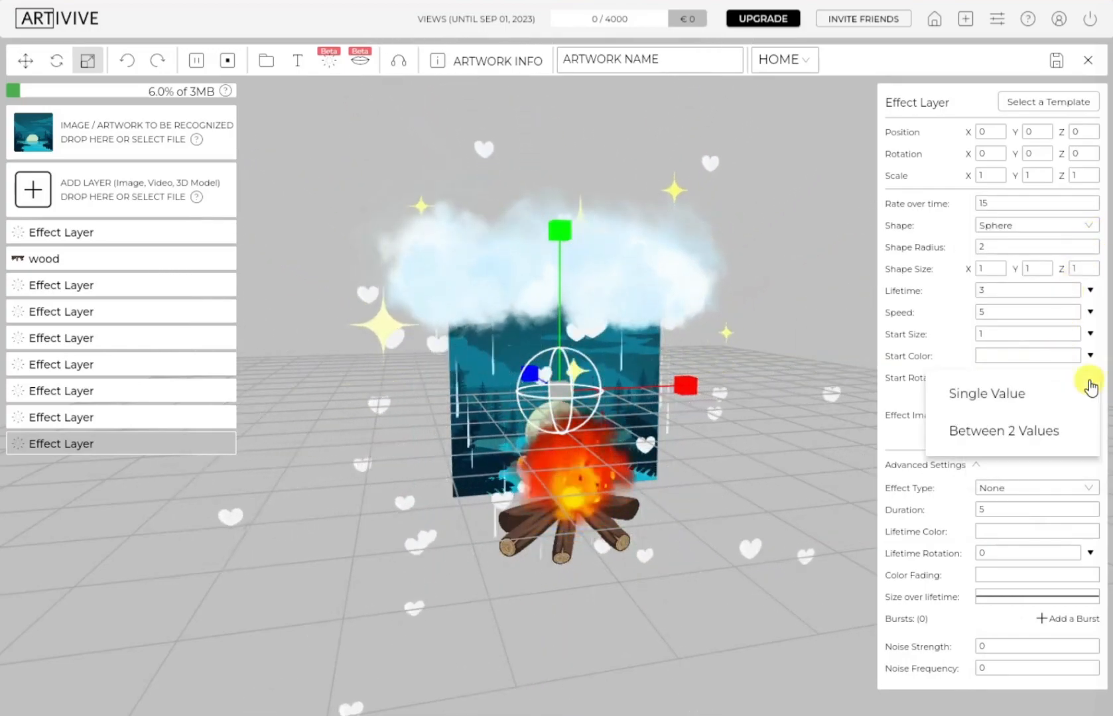
click(985, 394)
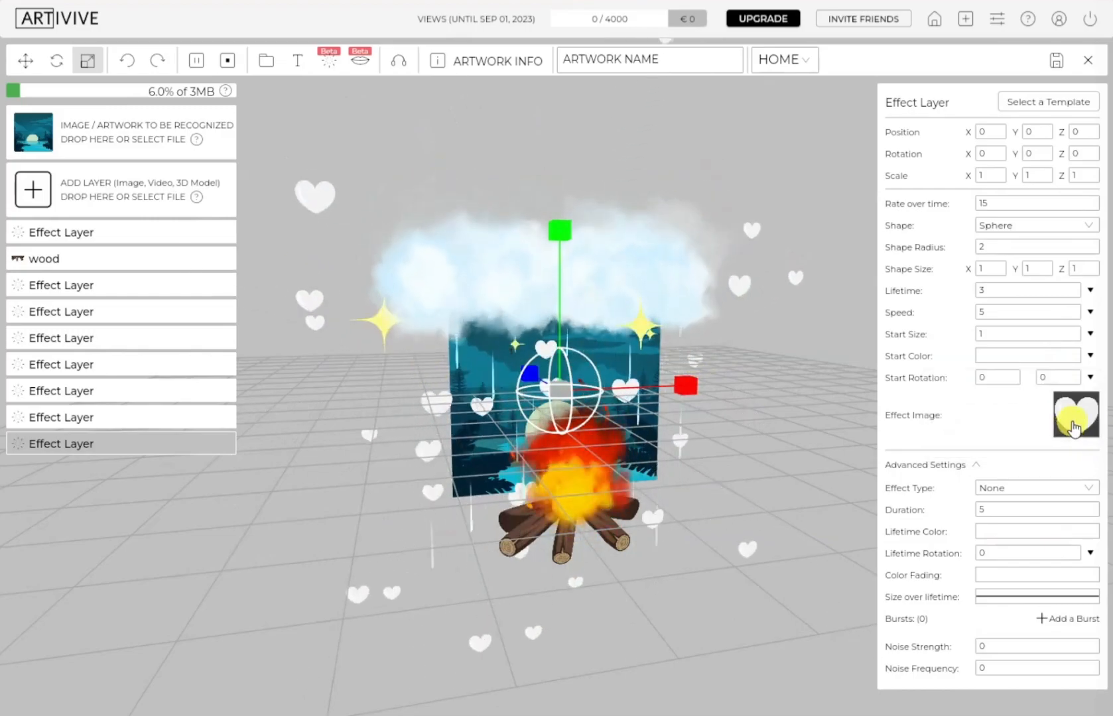
Set the particle image to the green leaf, keep Effect Type None, and show size-over-lifetime curves.
click(1074, 415)
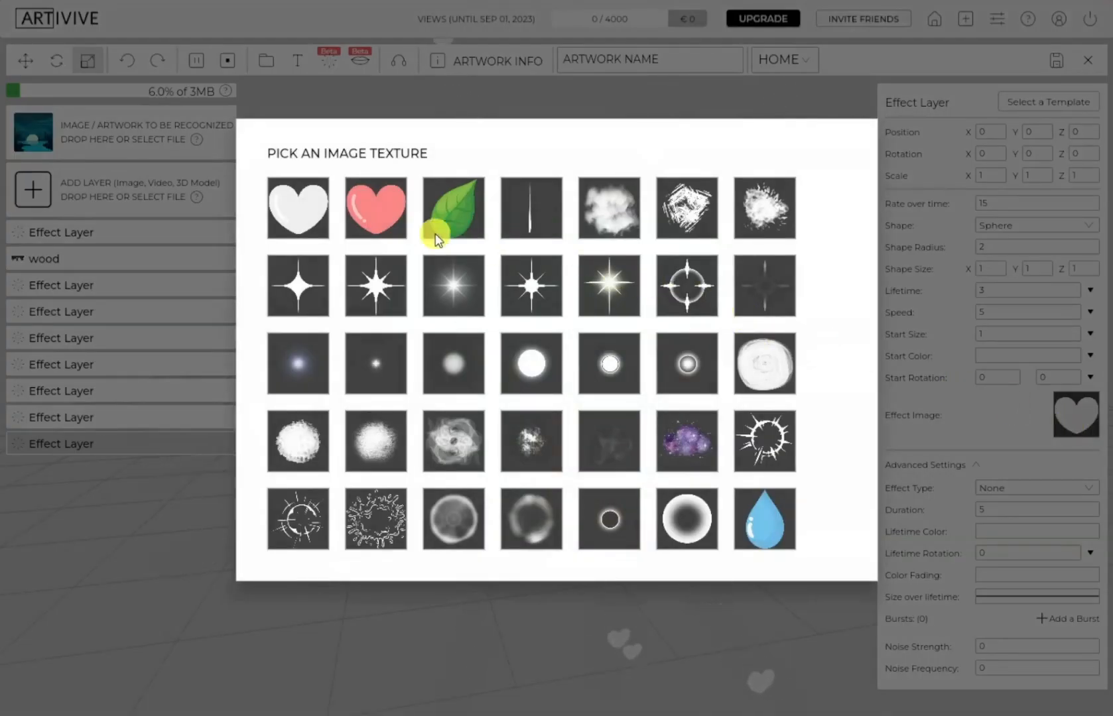
mouse_move(777, 453)
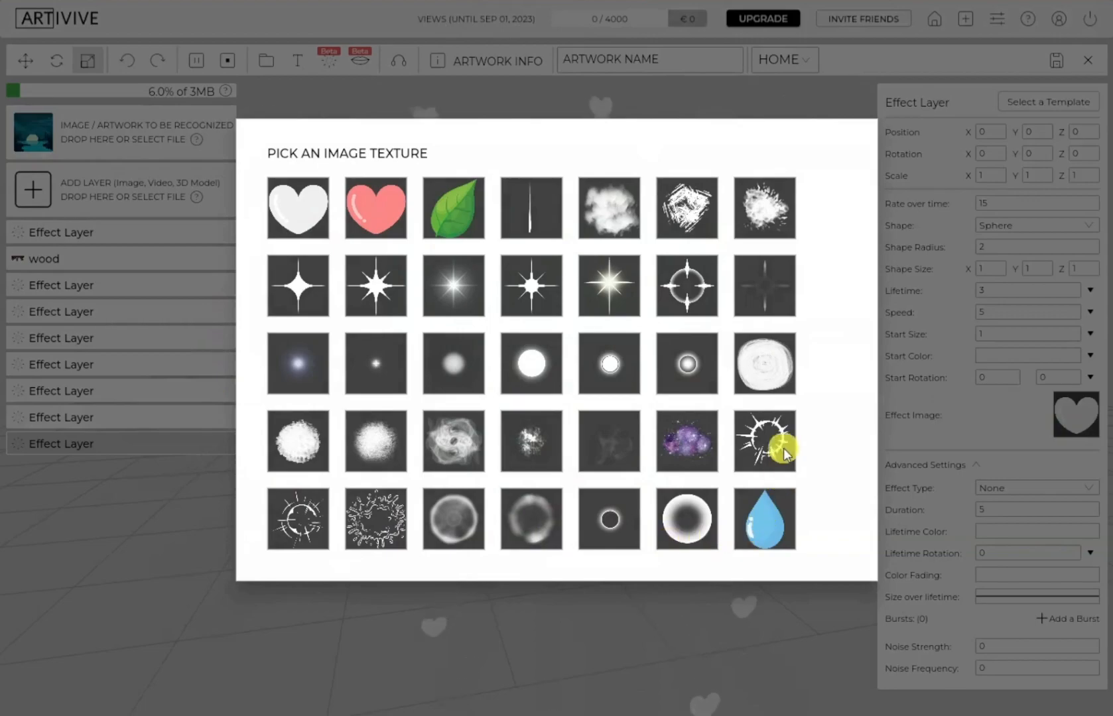
mouse_move(483, 294)
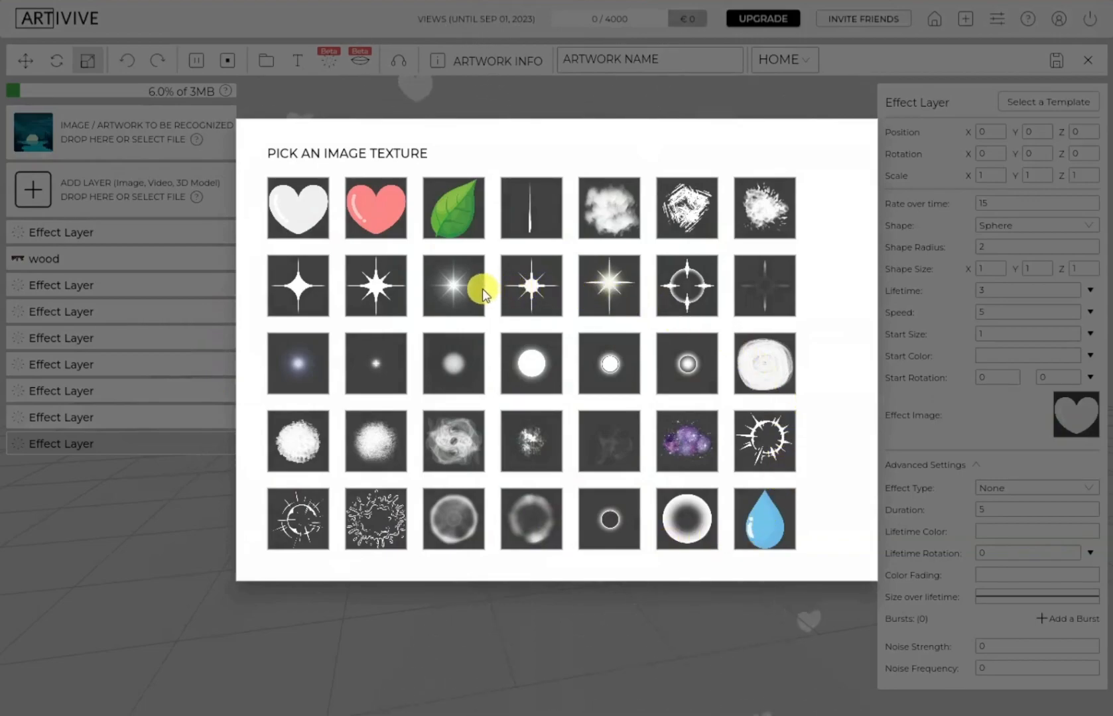
click(454, 208)
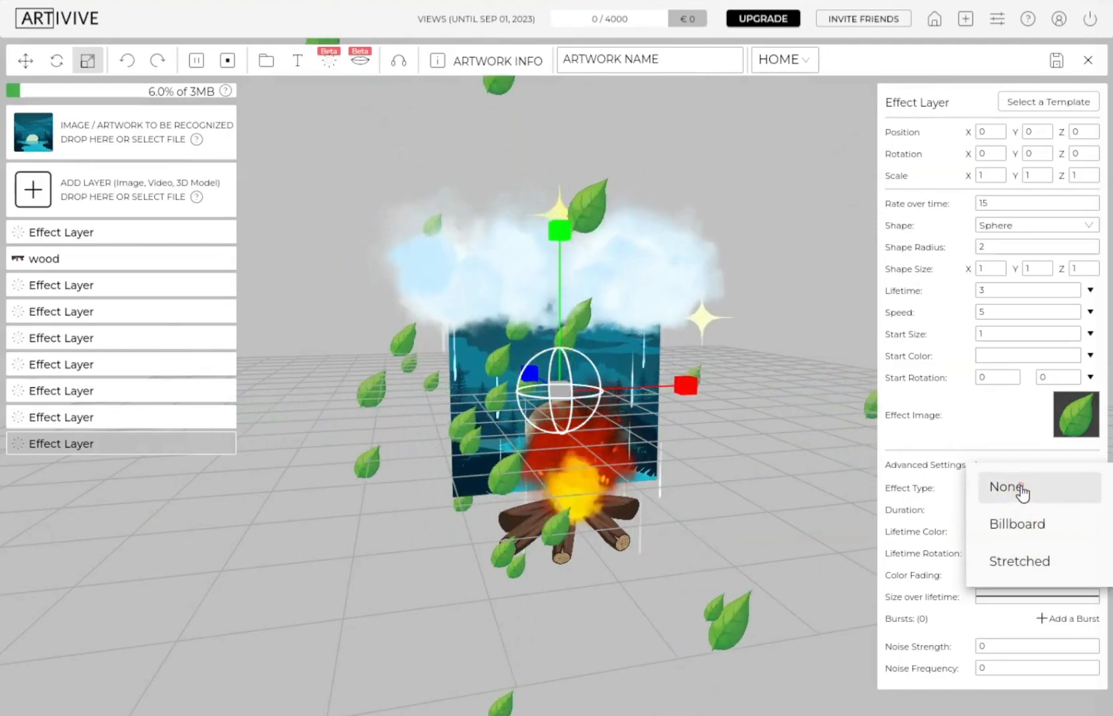
click(1007, 487)
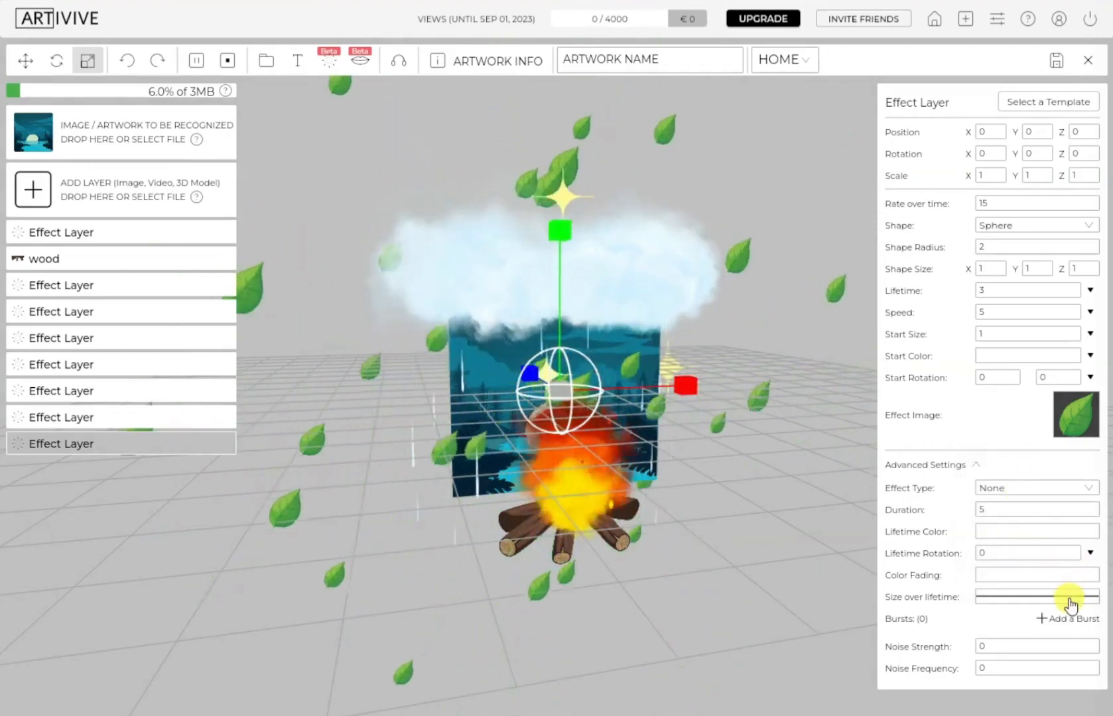
click(1035, 596)
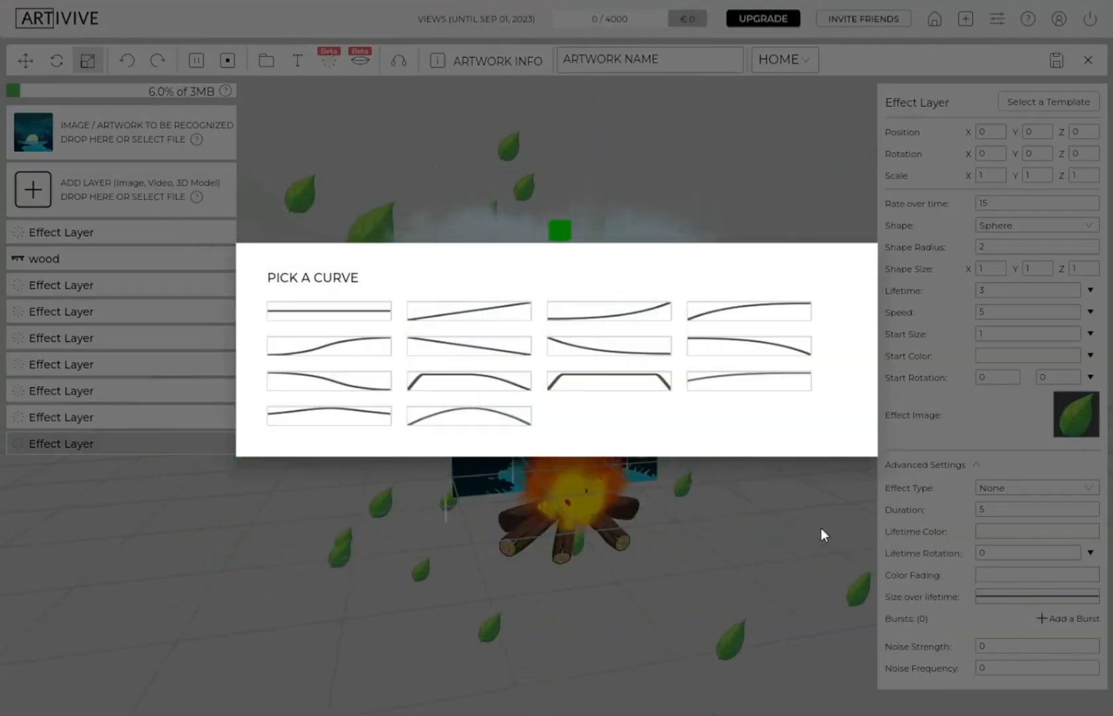